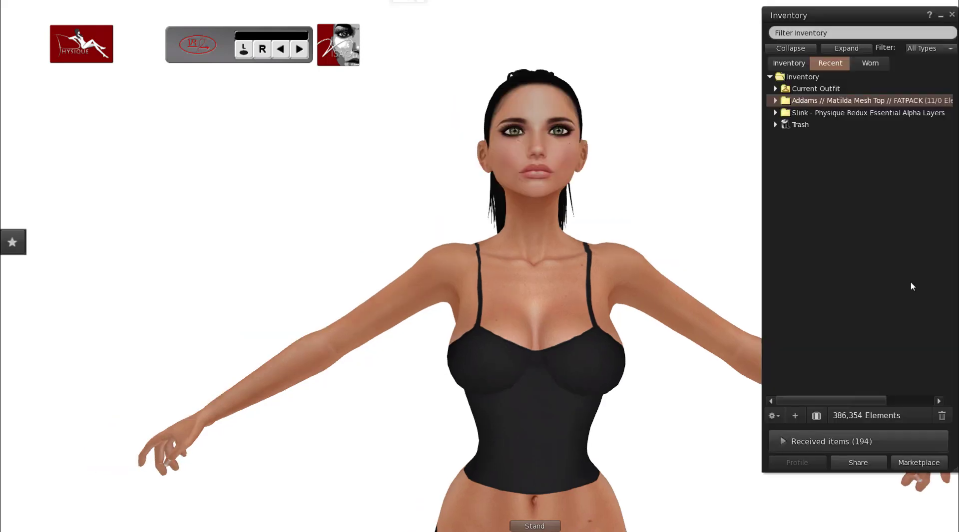
Step: Wear a body version of the Addams Matilda mesh top, then wear the Slink female UV template
{"action": "left_click", "coordinate": [775, 100]}
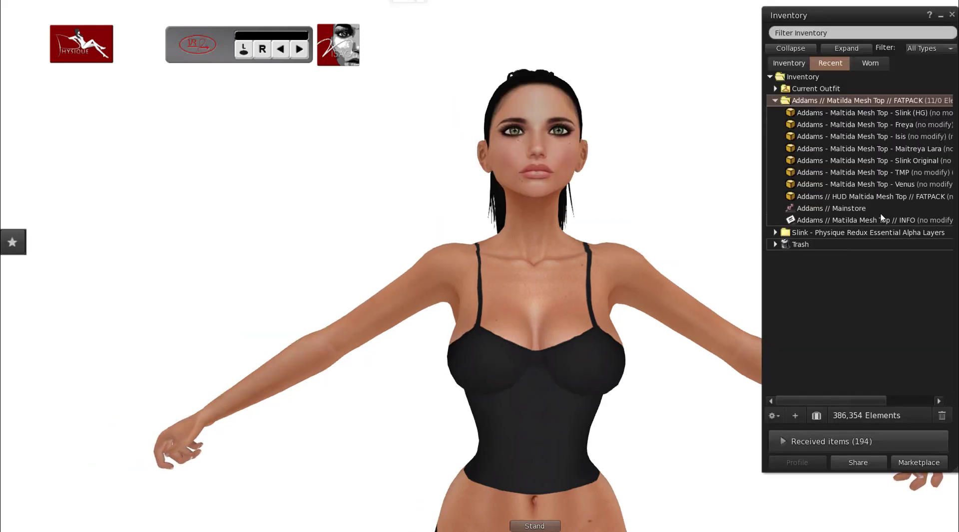
{"action": "right_click", "coordinate": [862, 113]}
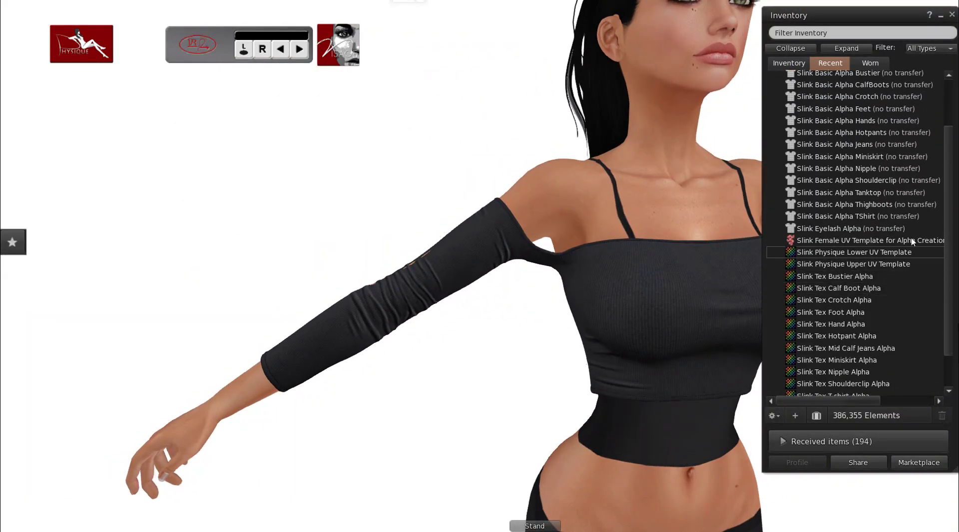
{"action": "left_click", "coordinate": [868, 240]}
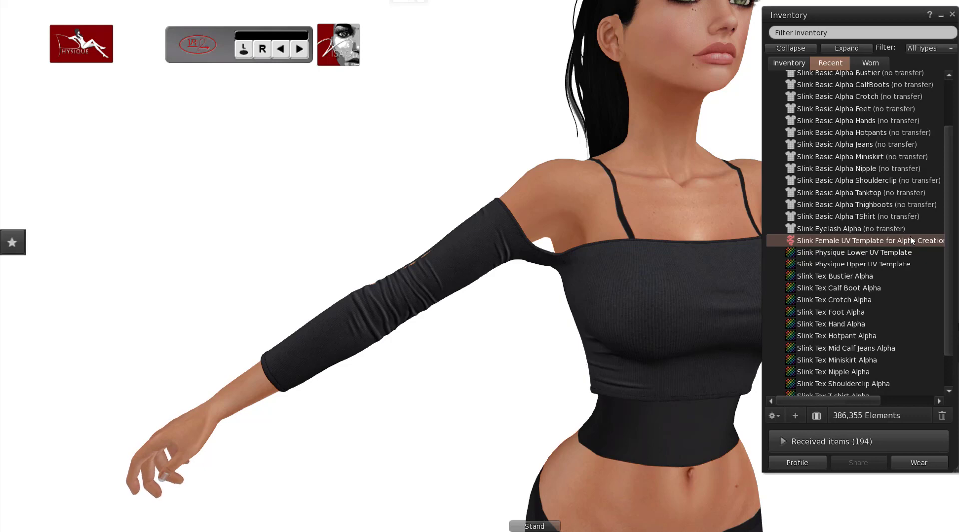
{"action": "right_click", "coordinate": [865, 240]}
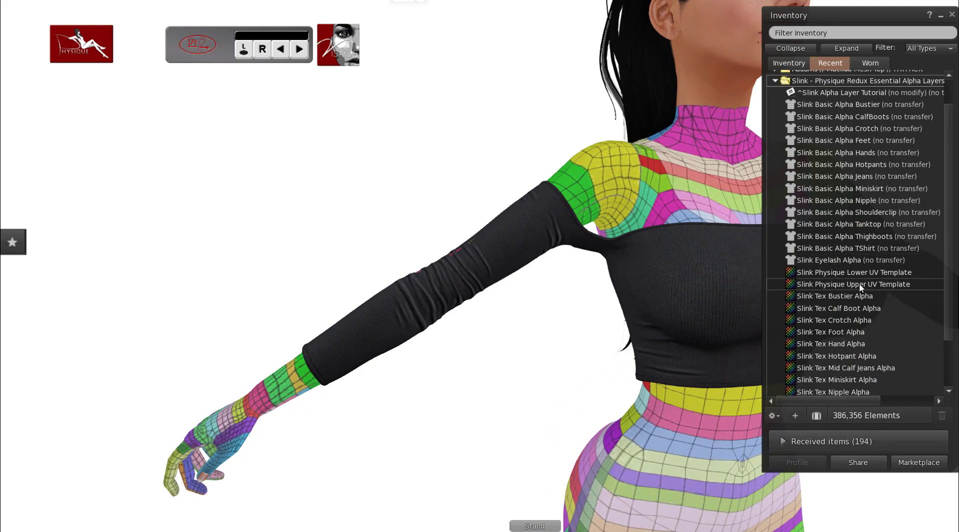
Step: Preview the Slink Physique Upper UV Template texture from the Recent inventory list
{"action": "double_click", "coordinate": [852, 284]}
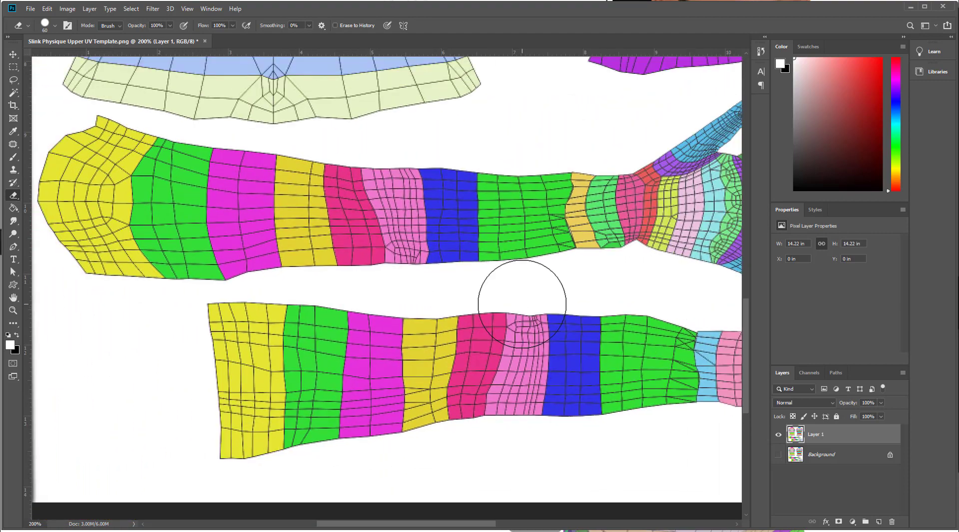
{"action": "mouse_move", "coordinate": [227, 262]}
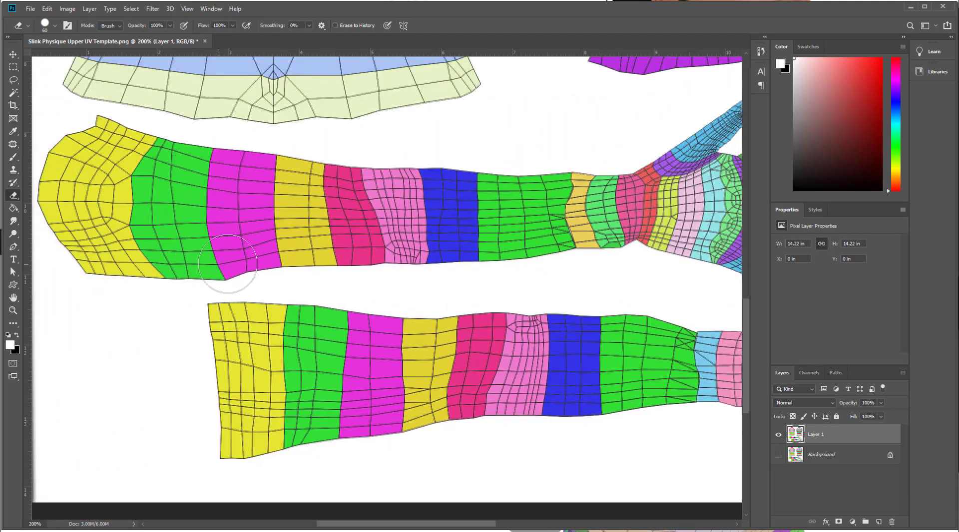
{"action": "mouse_move", "coordinate": [376, 333]}
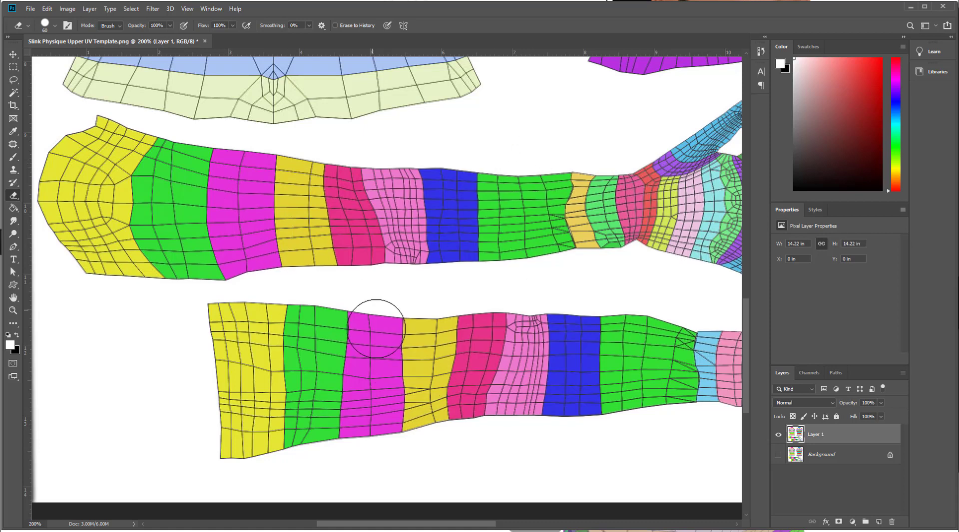
{"action": "mouse_move", "coordinate": [547, 177]}
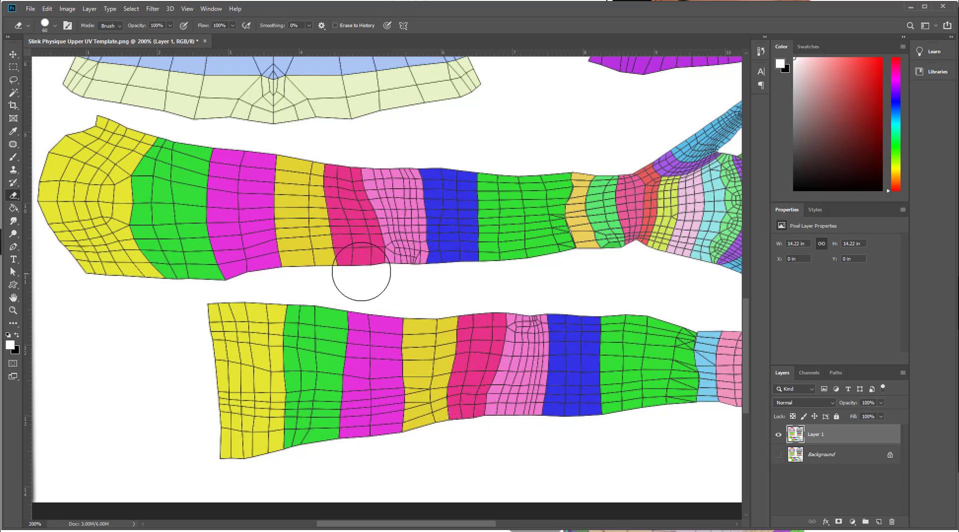
{"action": "mouse_move", "coordinate": [635, 291]}
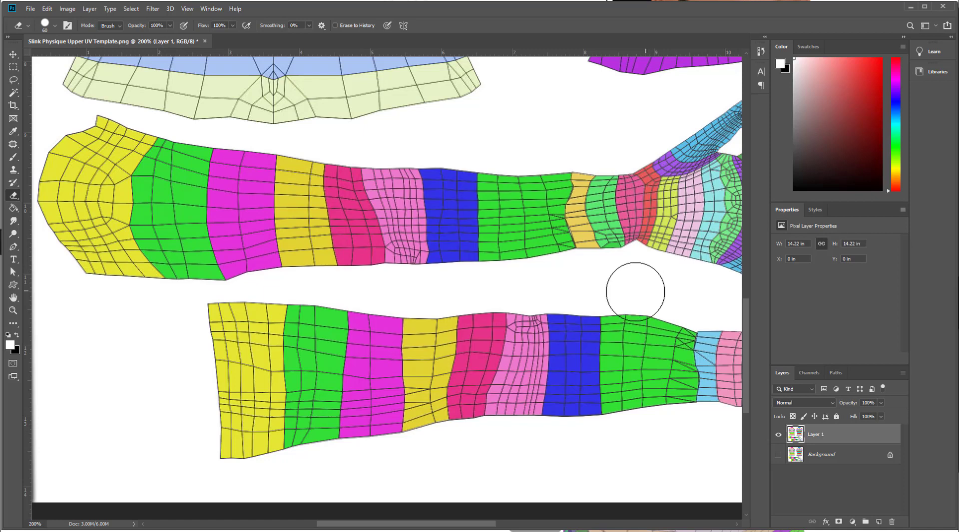
{"action": "mouse_move", "coordinate": [598, 289]}
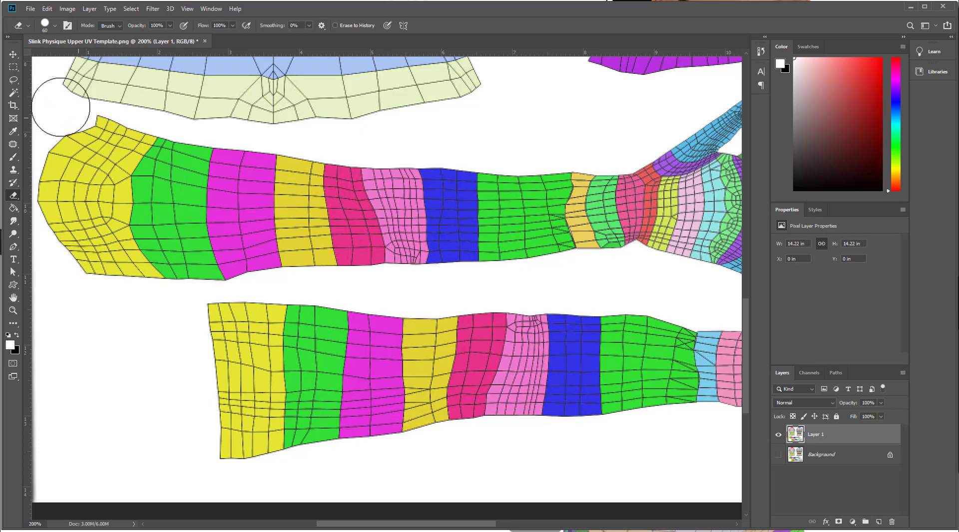
Step: Switch from the Eraser to the Pen tool over the upper-body UV template
{"action": "left_click", "coordinate": [13, 81]}
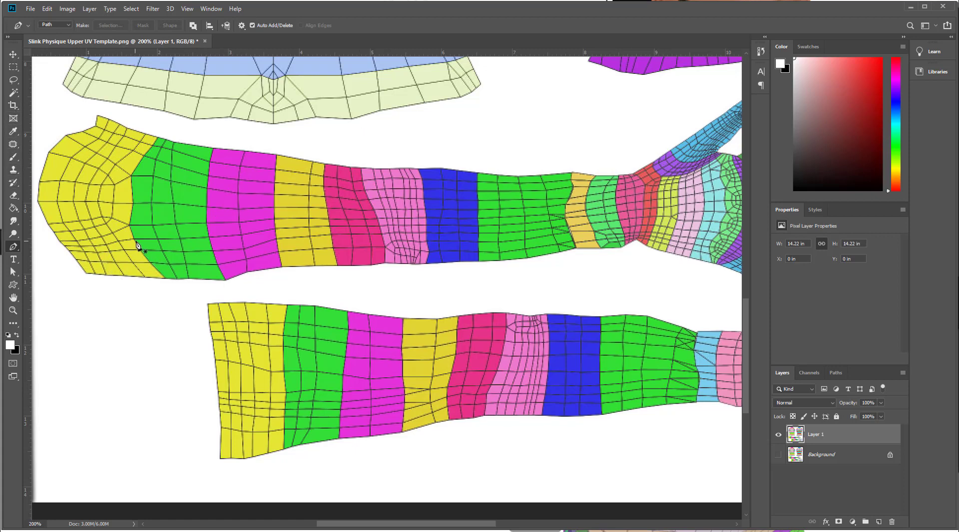
{"action": "mouse_move", "coordinate": [230, 147]}
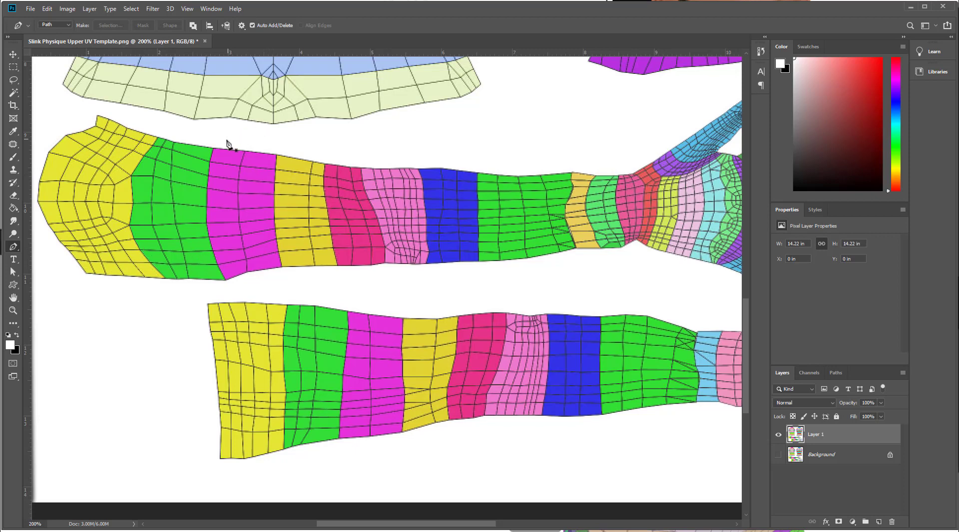
Step: Trace a Pen path around both arm sleeve areas and turn it into a selection for deletion
{"action": "left_click_drag", "start_coordinate": [222, 144], "coordinate": [226, 240]}
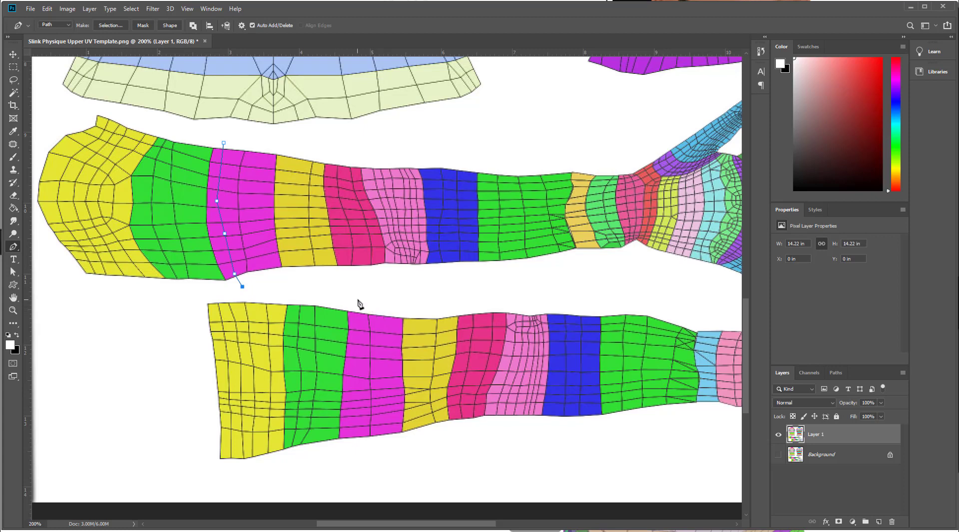
{"action": "left_click", "coordinate": [357, 359]}
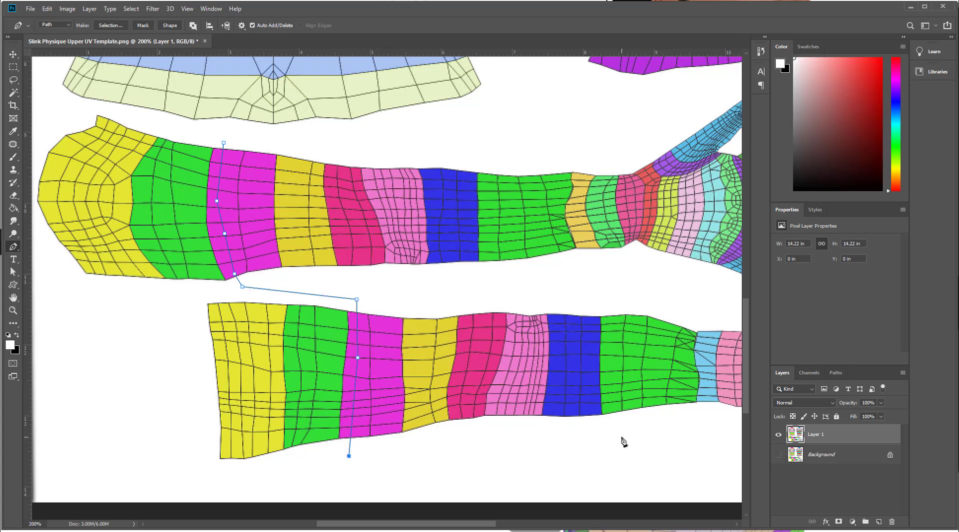
{"action": "mouse_move", "coordinate": [586, 444]}
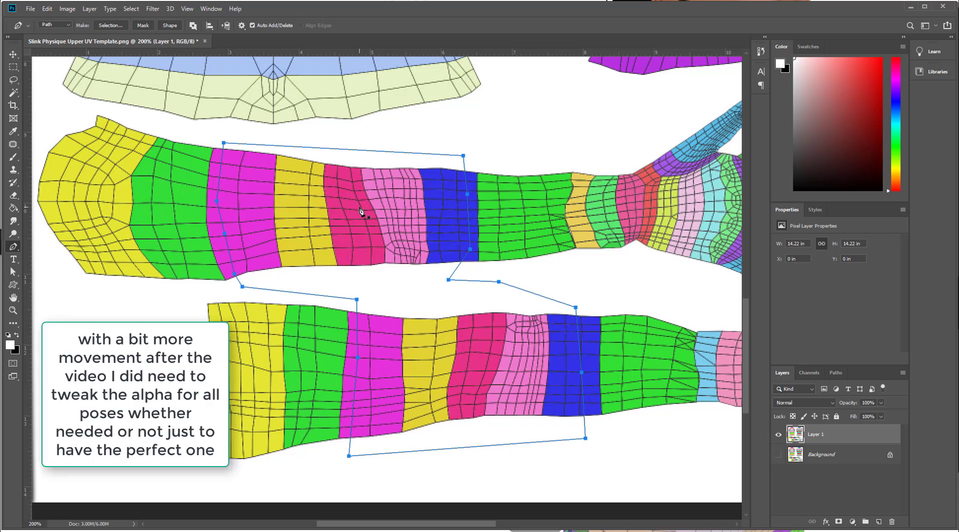
{"action": "right_click", "coordinate": [362, 212]}
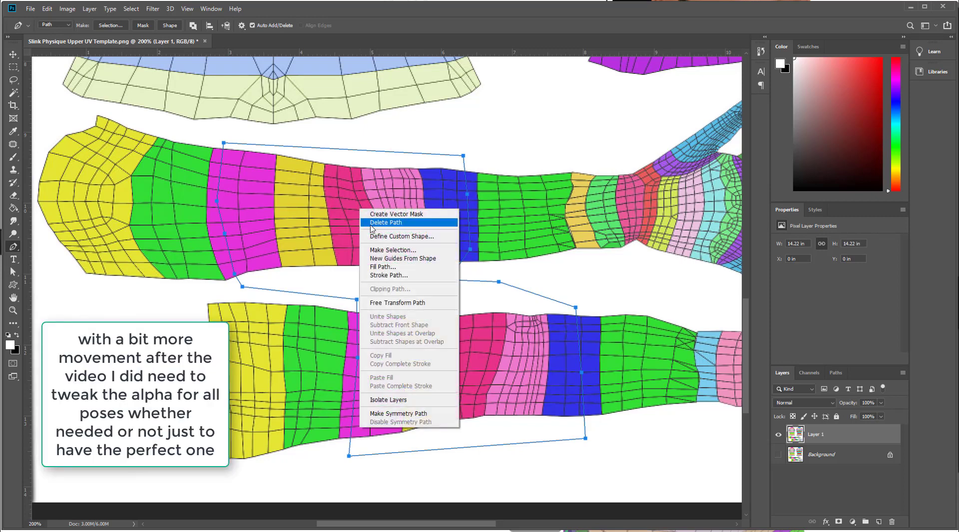
{"action": "left_click", "coordinate": [394, 250]}
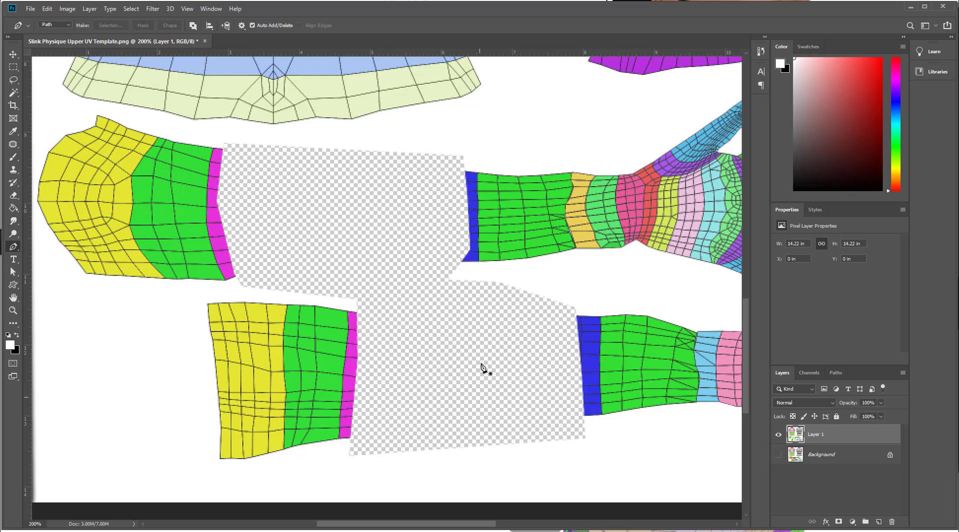
{"action": "mouse_move", "coordinate": [561, 323]}
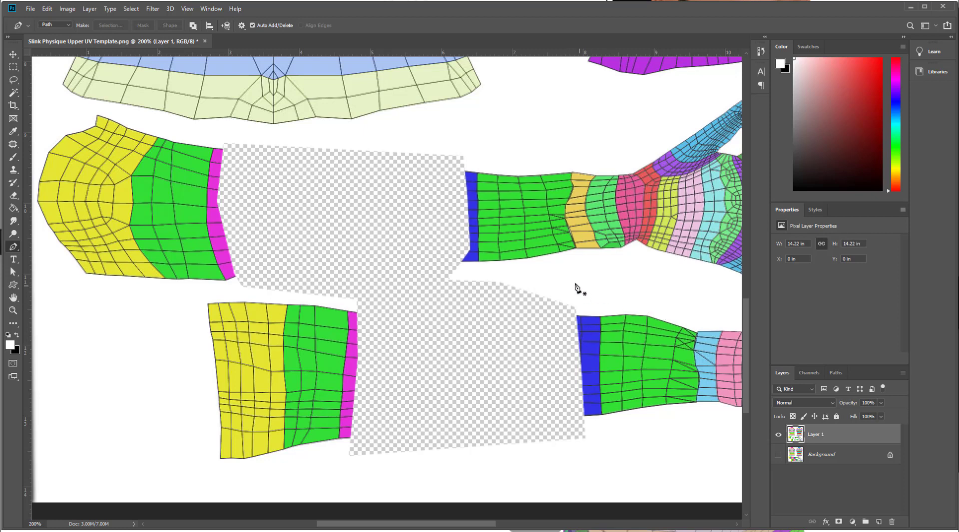
{"action": "mouse_move", "coordinate": [147, 15]}
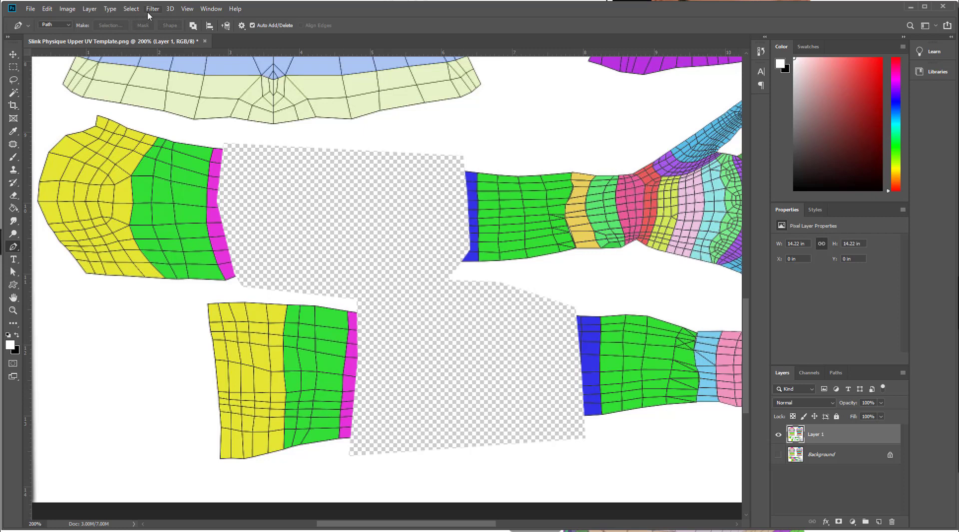
Step: Apply a Gaussian Blur of 5.0 pixels radius to soften the cut-out arm edges
{"action": "left_click", "coordinate": [153, 9]}
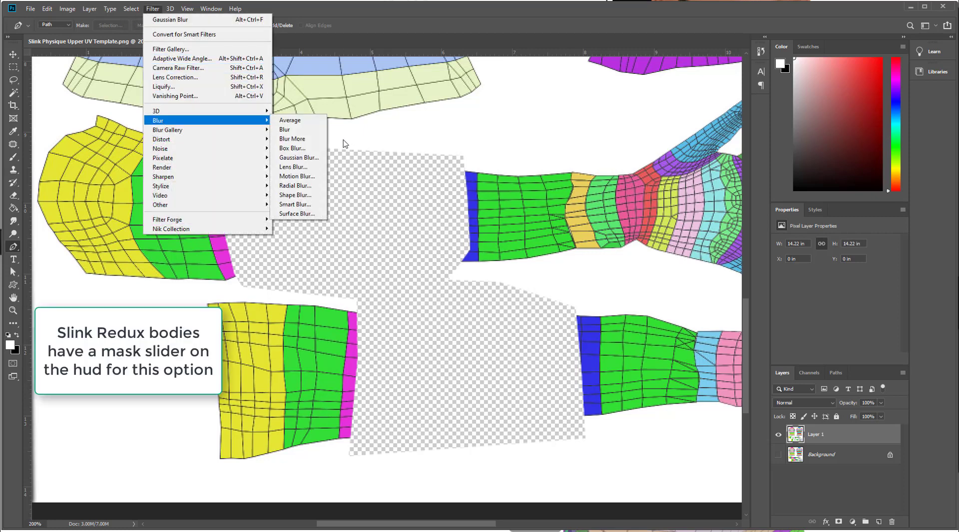
{"action": "left_click", "coordinate": [299, 158]}
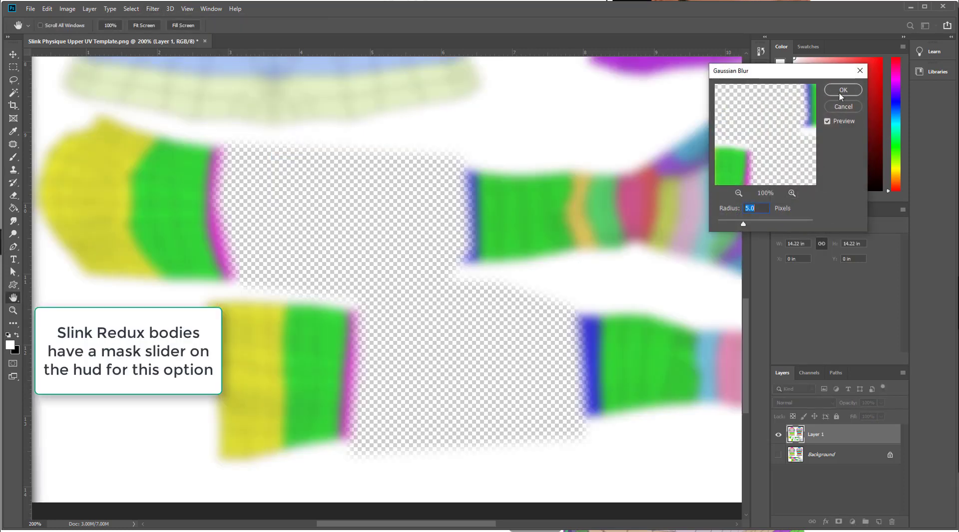
{"action": "left_click", "coordinate": [843, 90]}
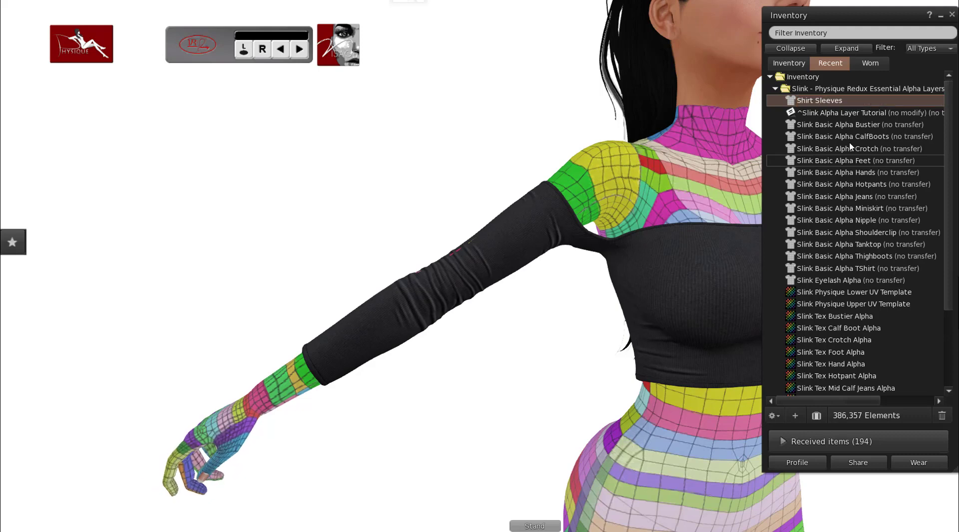
Step: Wear the new Shirt Sleeves alpha layer and bring up its actions to edit it
{"action": "right_click", "coordinate": [819, 100]}
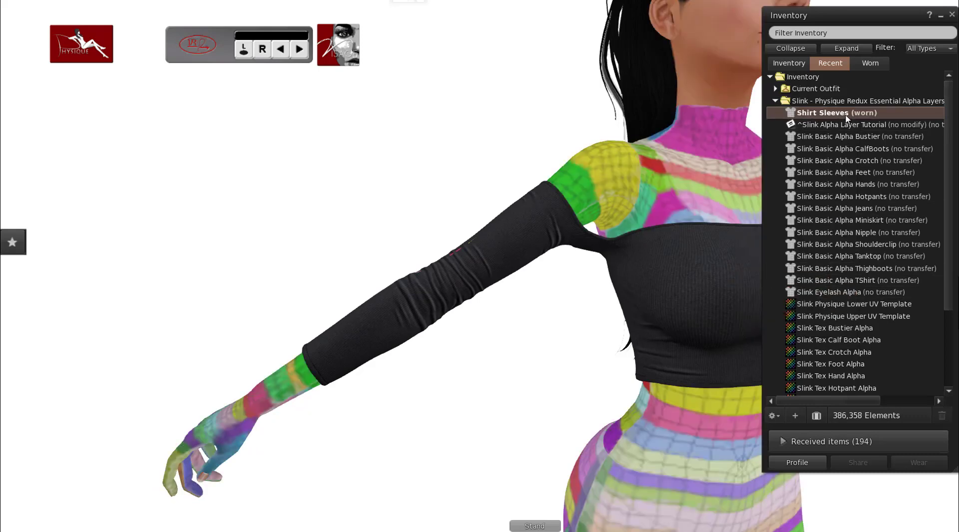
{"action": "right_click", "coordinate": [835, 113]}
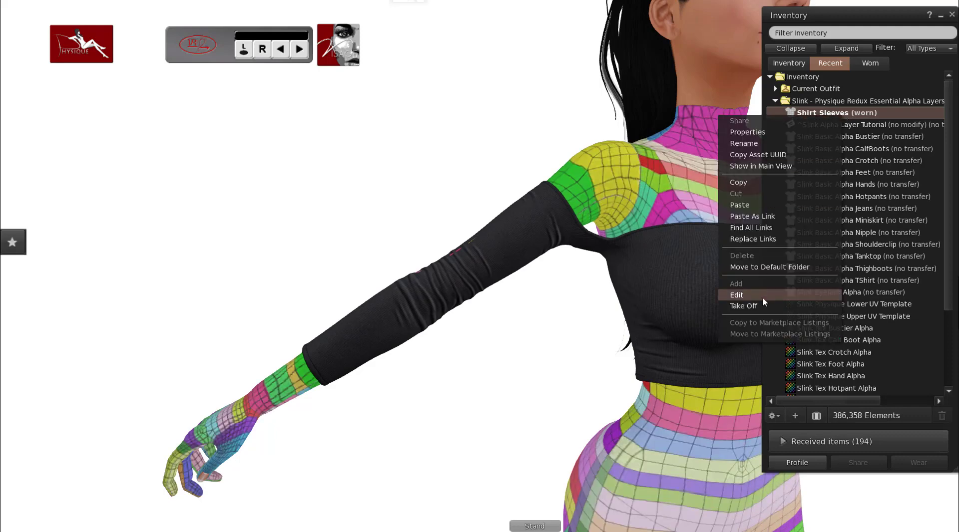
Step: Start editing the Shirt Sleeves alpha mask and reposition the Editing Alpha Mask panel
{"action": "left_click", "coordinate": [737, 296]}
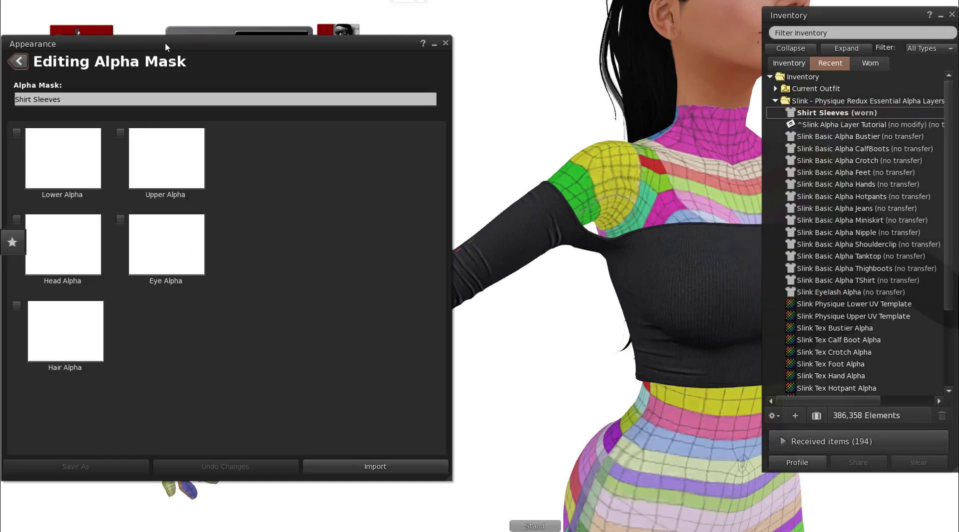
{"action": "left_click_drag", "start_coordinate": [165, 43], "coordinate": [204, 28]}
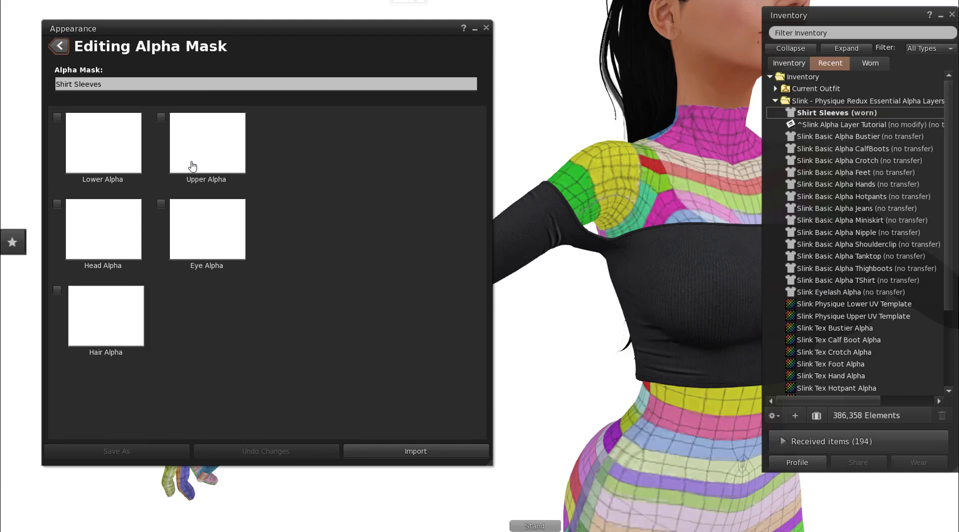
{"action": "mouse_move", "coordinate": [192, 168]}
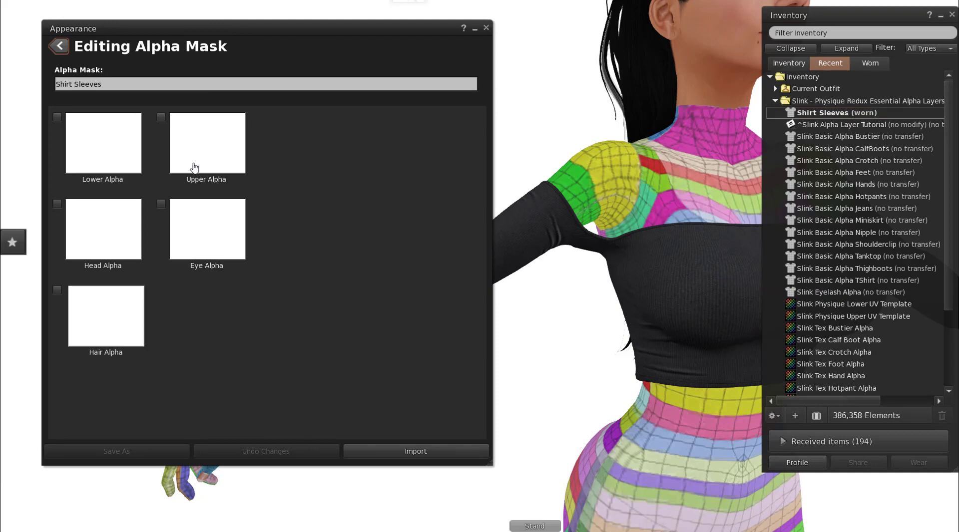
{"action": "mouse_move", "coordinate": [308, 173]}
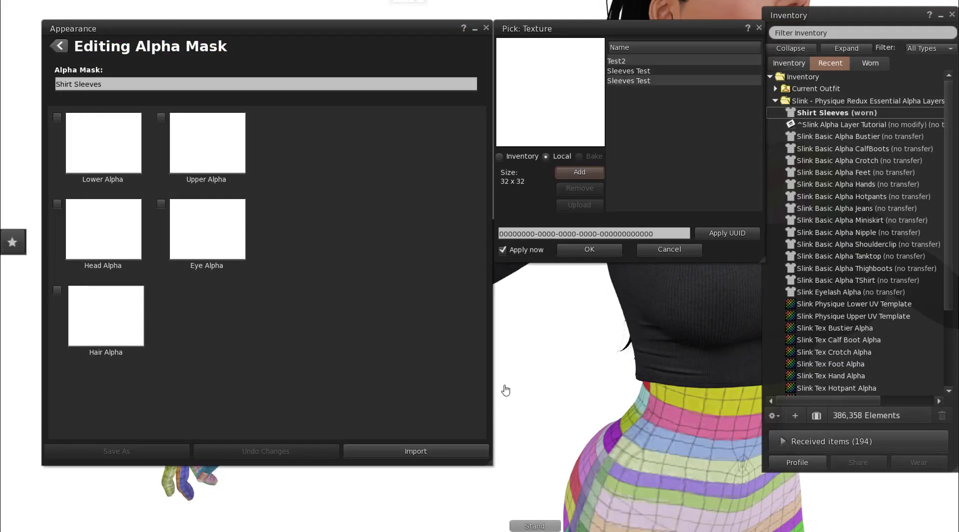
Step: Assign the local Sleeves Test texture to the Shirt Sleeves upper alpha slot
{"action": "left_click", "coordinate": [629, 81]}
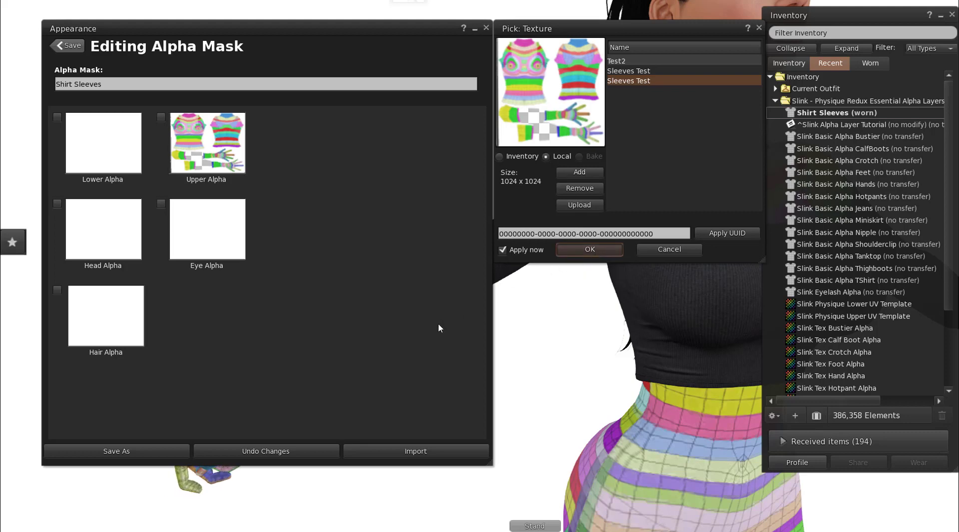
{"action": "left_click", "coordinate": [587, 249]}
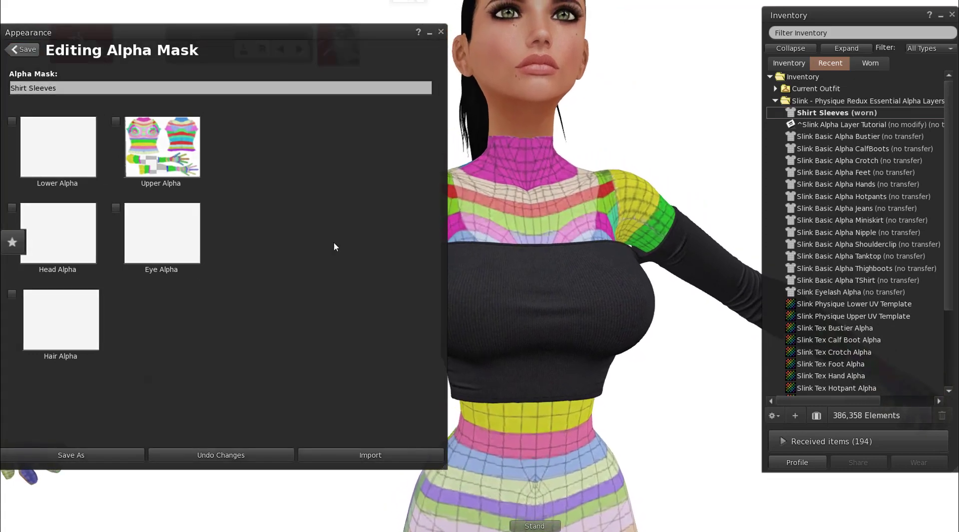
{"action": "mouse_move", "coordinate": [166, 188]}
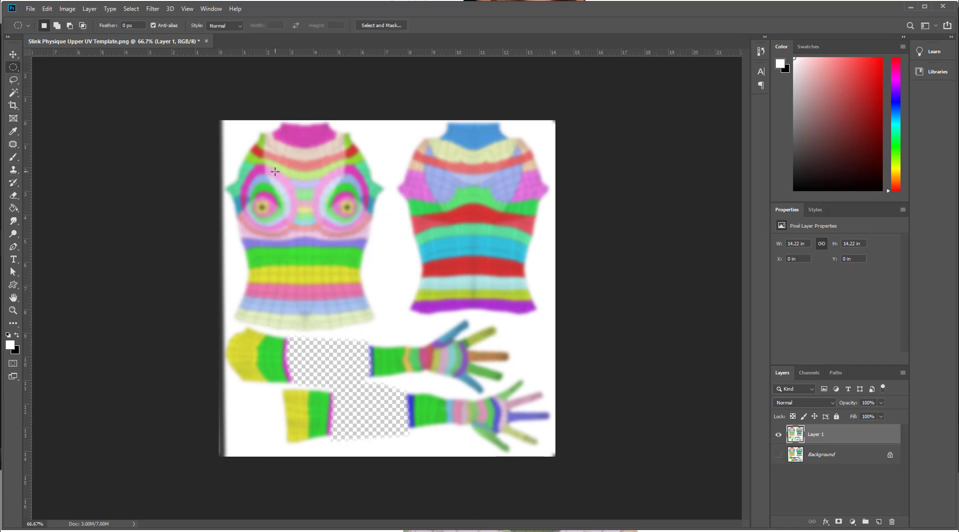
Step: Select an elliptical area on the front torso chest and delete it to transparency
{"action": "left_click_drag", "start_coordinate": [275, 173], "coordinate": [294, 405]}
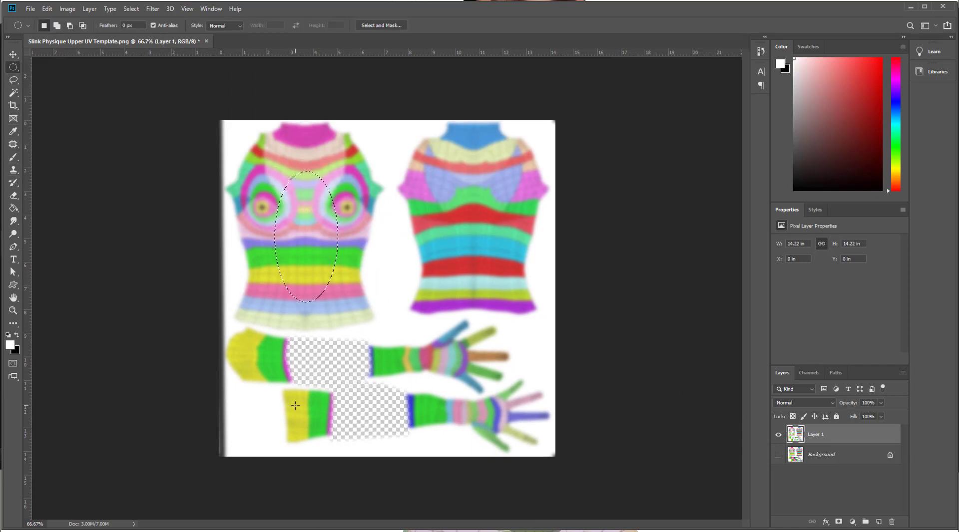
{"action": "right_click", "coordinate": [309, 236]}
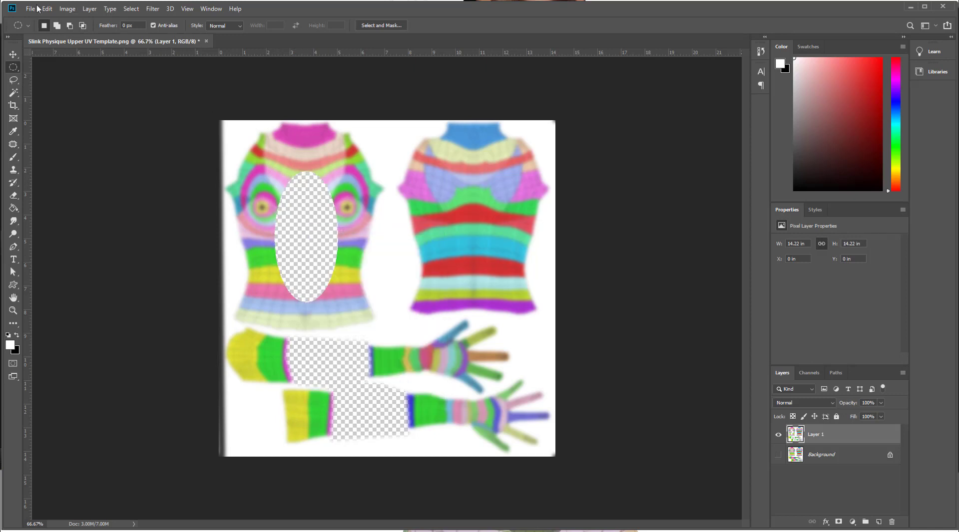
Step: Save the edited template as PNG, overwriting the existing Sleeves Test.png
{"action": "left_click", "coordinate": [29, 9]}
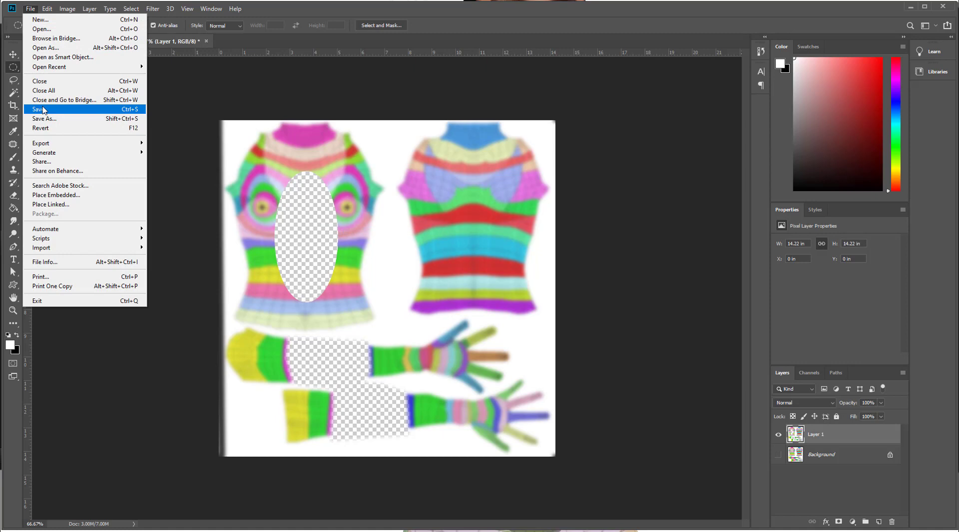
{"action": "left_click", "coordinate": [39, 109]}
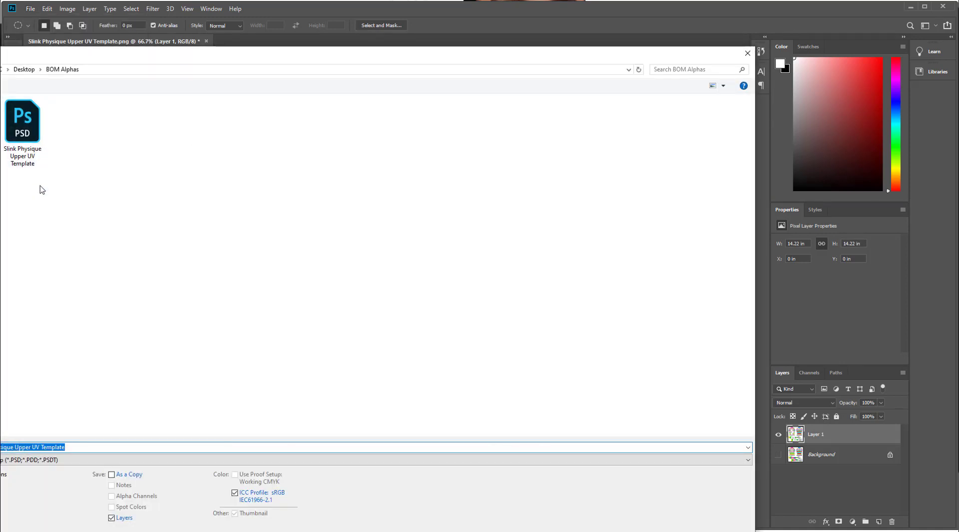
{"action": "left_click", "coordinate": [747, 459]}
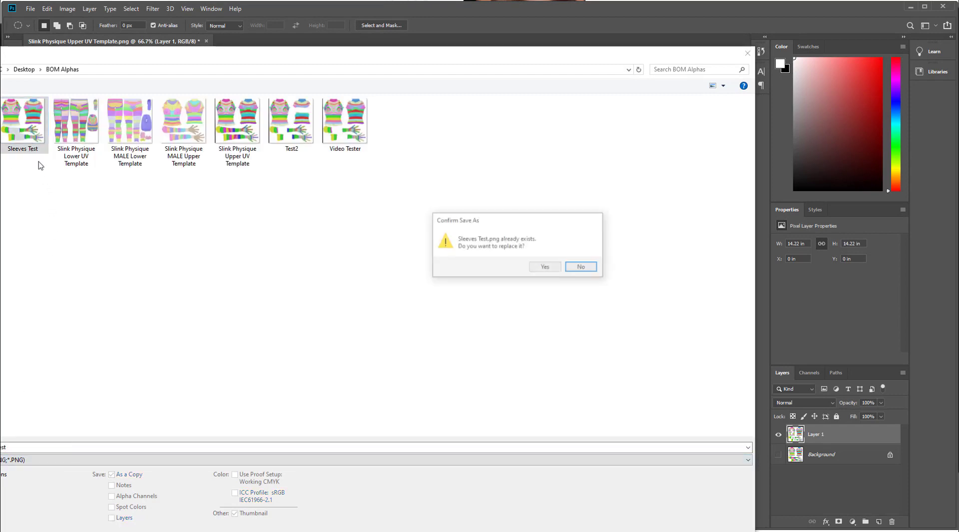
{"action": "left_click", "coordinate": [543, 267]}
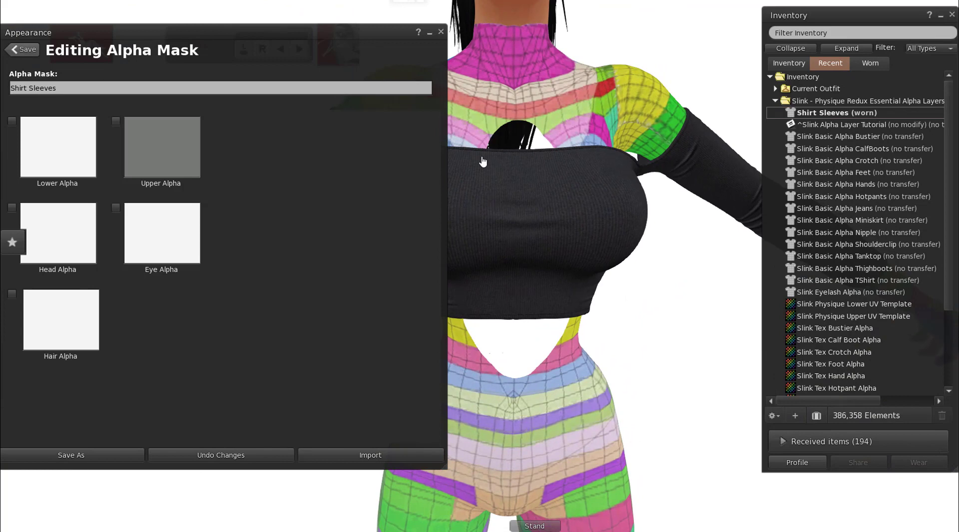
{"action": "mouse_move", "coordinate": [521, 244]}
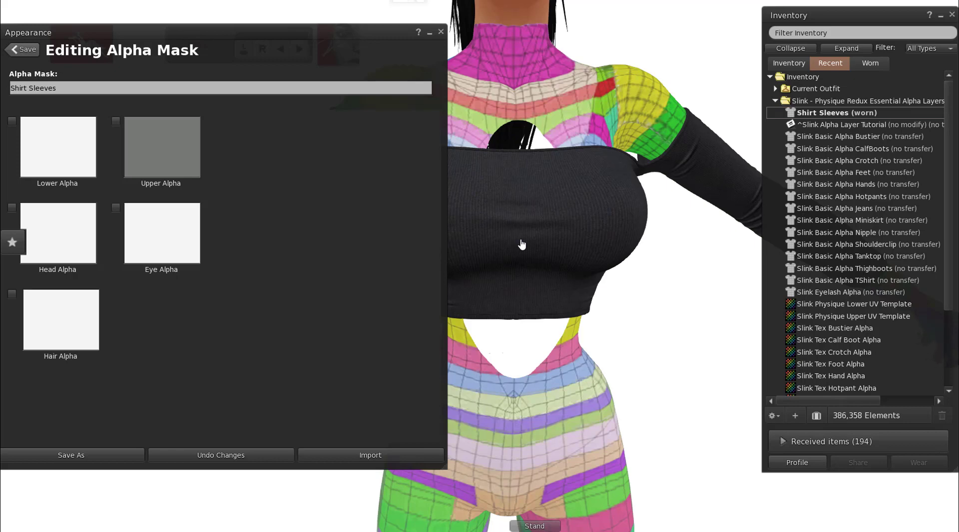
{"action": "mouse_move", "coordinate": [636, 298]}
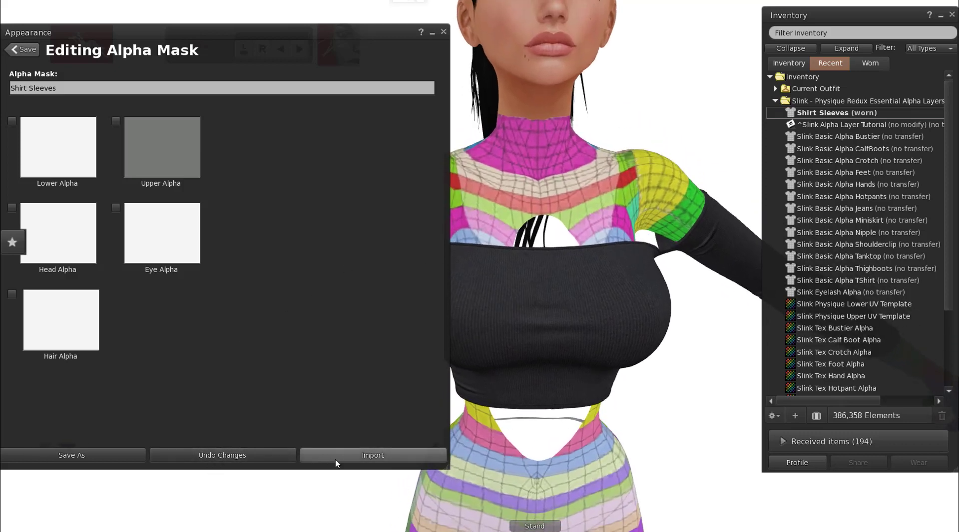
{"action": "mouse_move", "coordinate": [570, 468]}
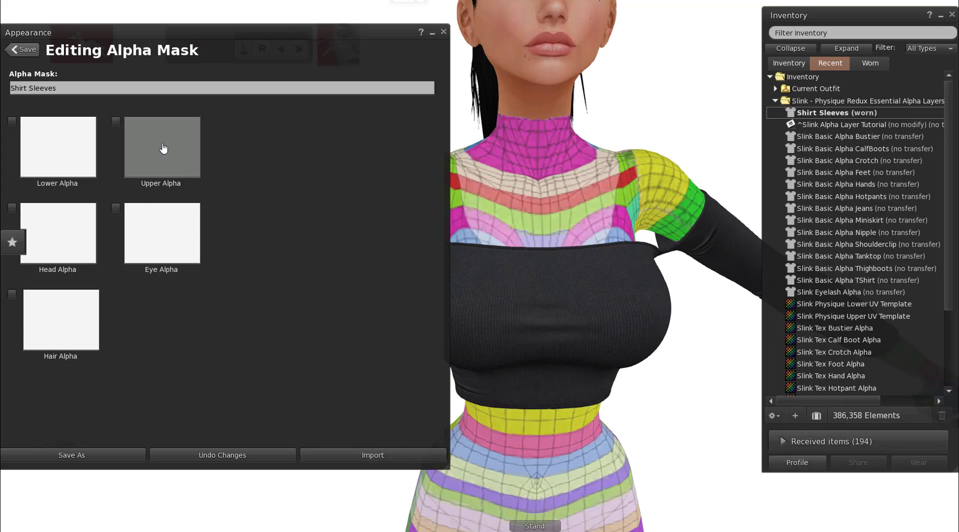
{"action": "mouse_move", "coordinate": [196, 152]}
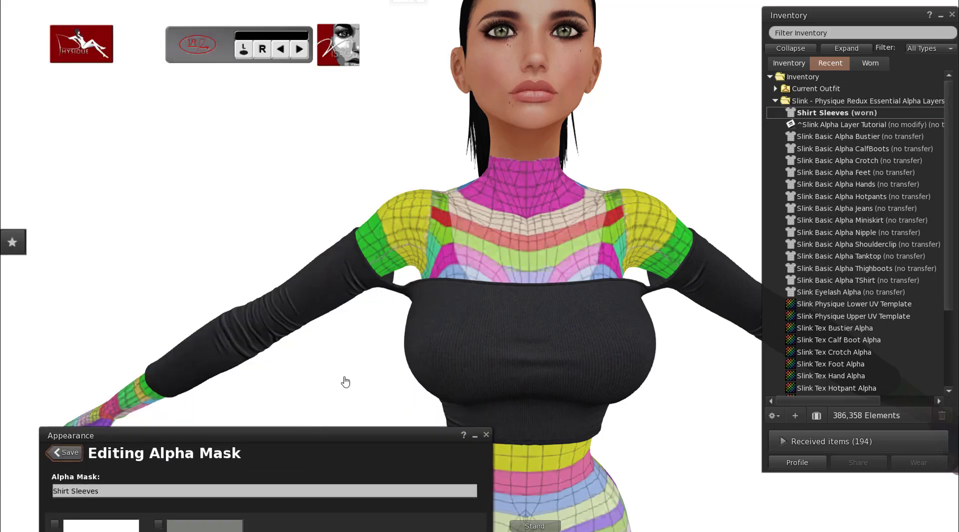
{"action": "mouse_move", "coordinate": [317, 271]}
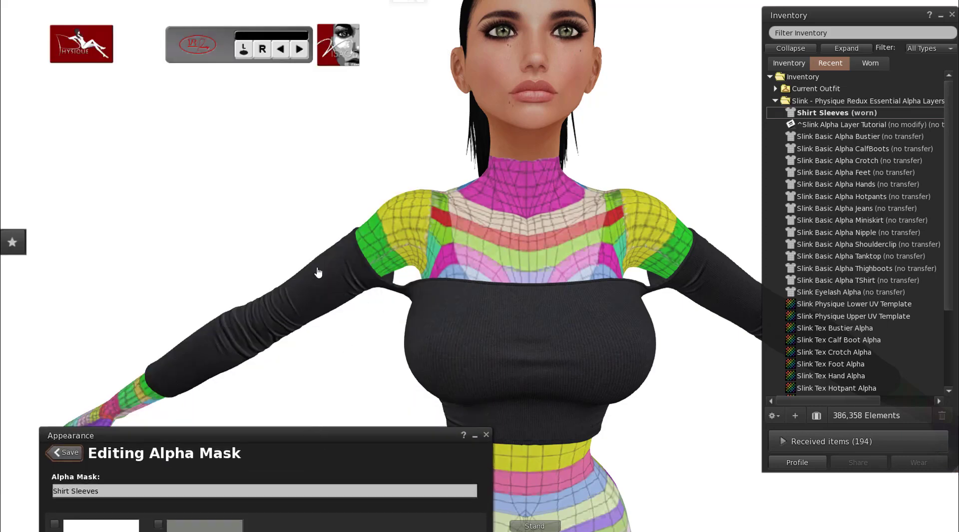
{"action": "mouse_move", "coordinate": [308, 429]}
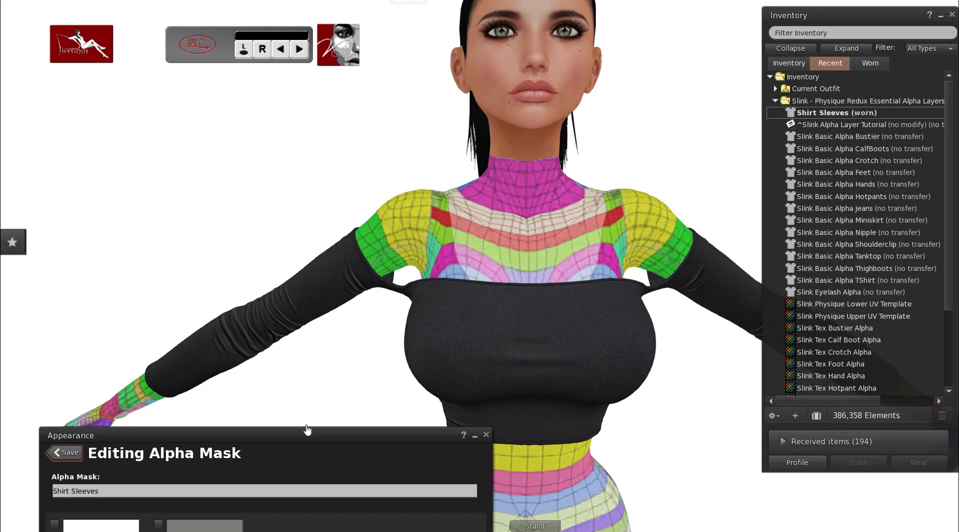
{"action": "mouse_move", "coordinate": [323, 154]}
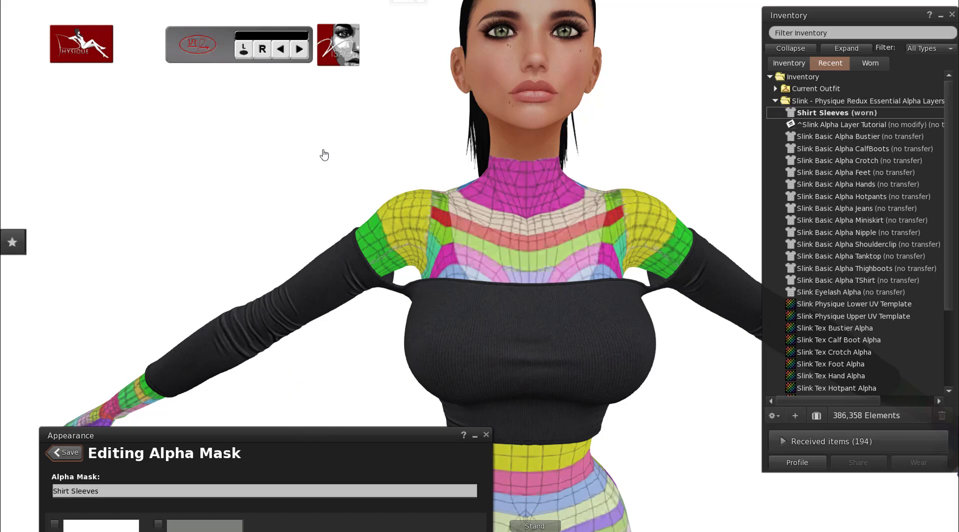
{"action": "mouse_move", "coordinate": [735, 108]}
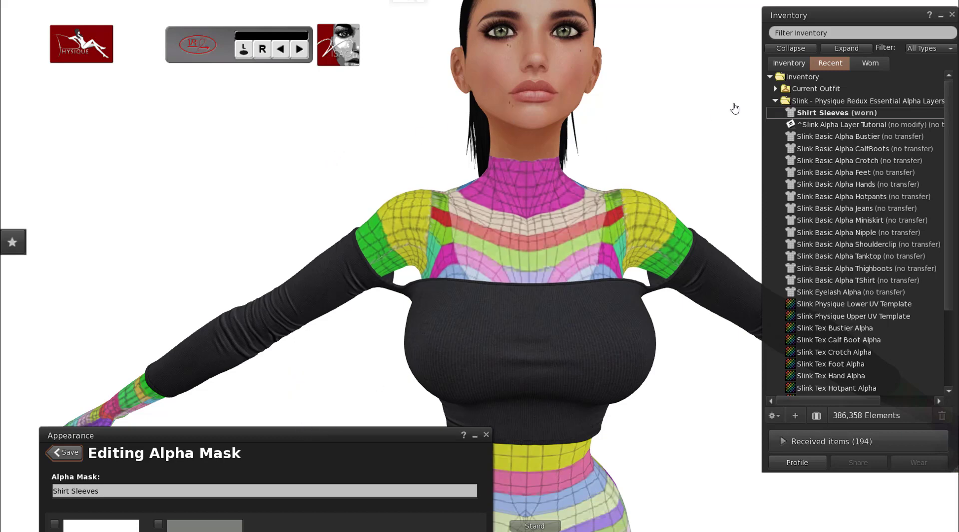
{"action": "mouse_move", "coordinate": [585, 254]}
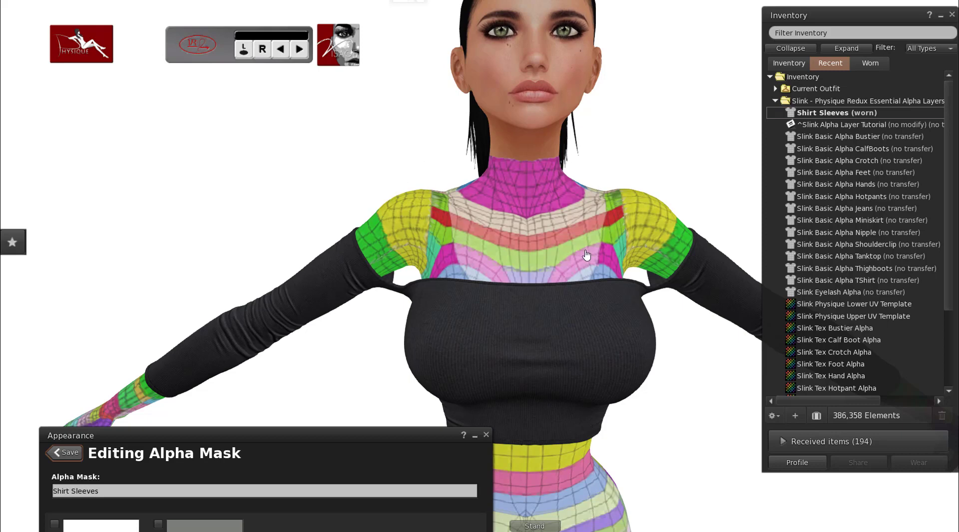
{"action": "mouse_move", "coordinate": [381, 284]}
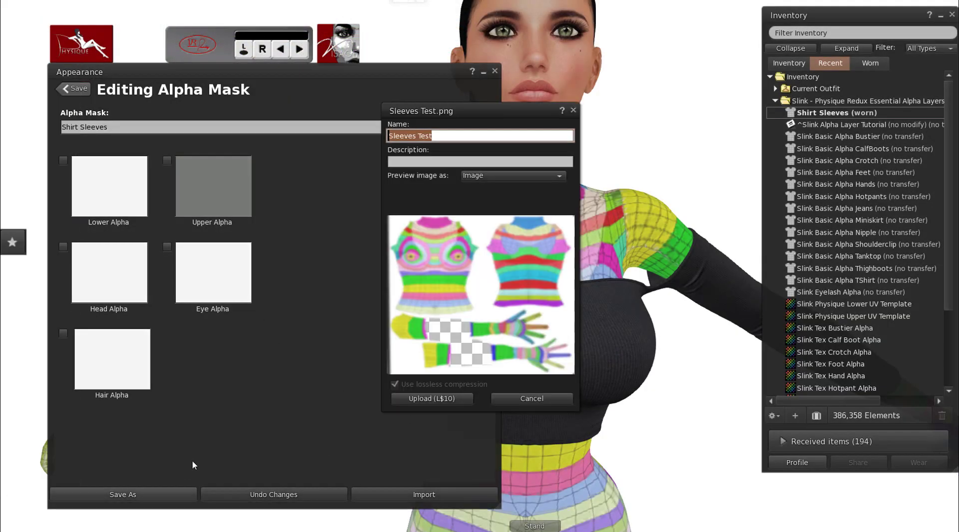
Step: Upload Sleeves Test.png for L$10, drop it on the Upper Alpha swatch and save the mask
{"action": "left_click", "coordinate": [431, 398]}
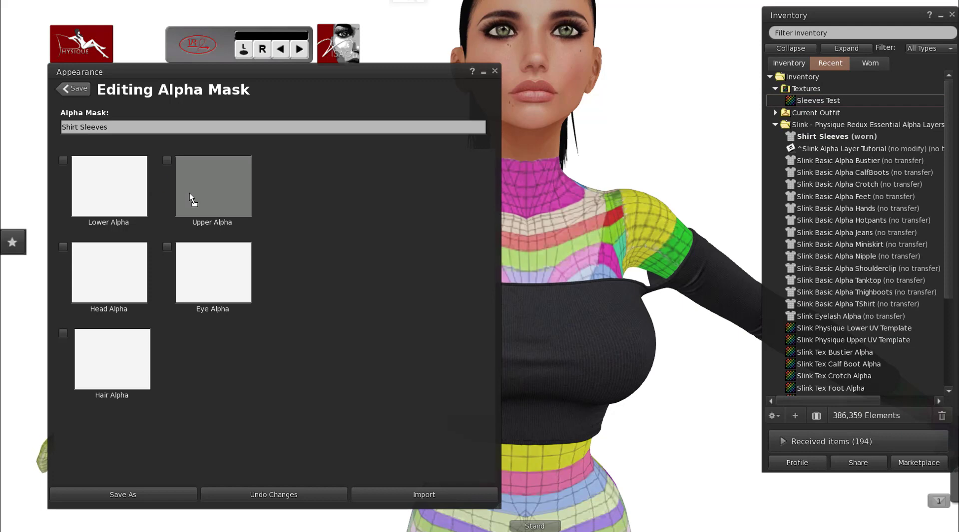
{"action": "left_click", "coordinate": [212, 187]}
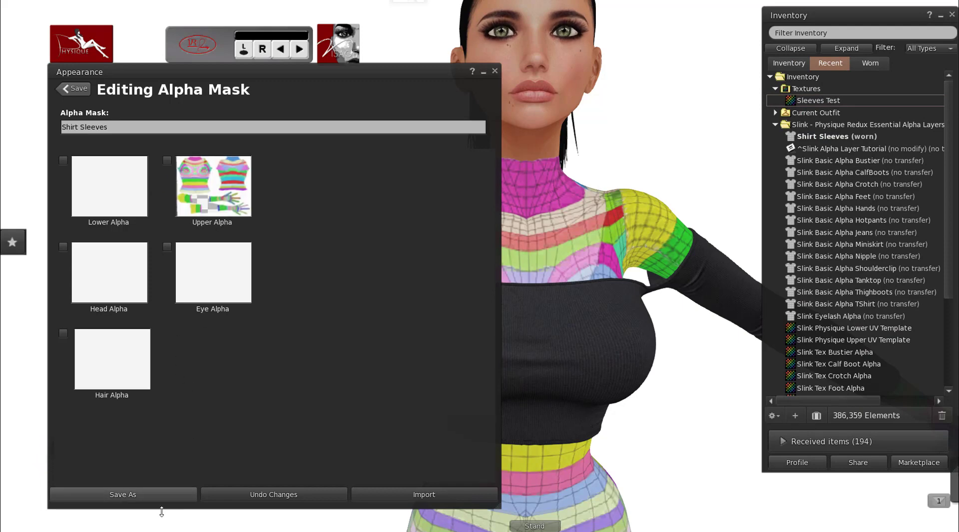
{"action": "left_click", "coordinate": [494, 71]}
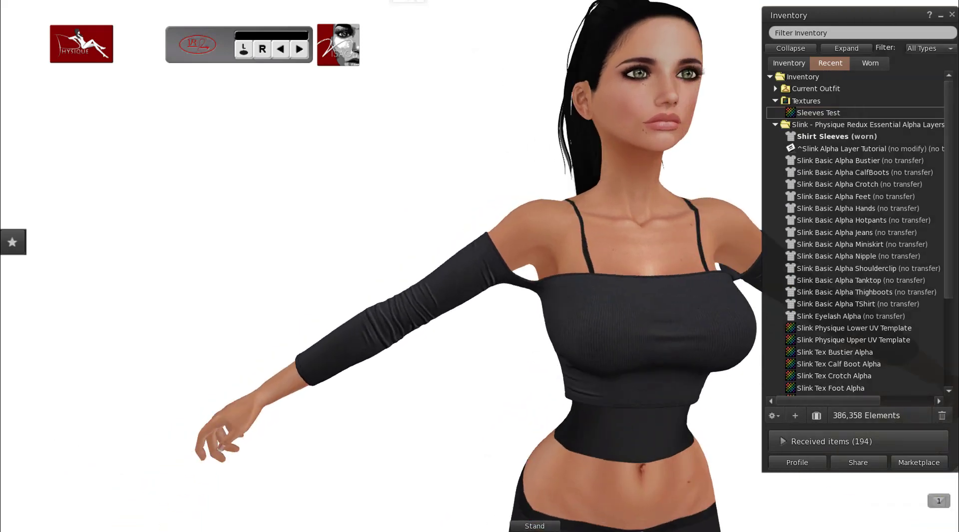
Step: Switch the avatar to the next HUD pose to check the sleeve for skin bleed-through
{"action": "left_click", "coordinate": [299, 48]}
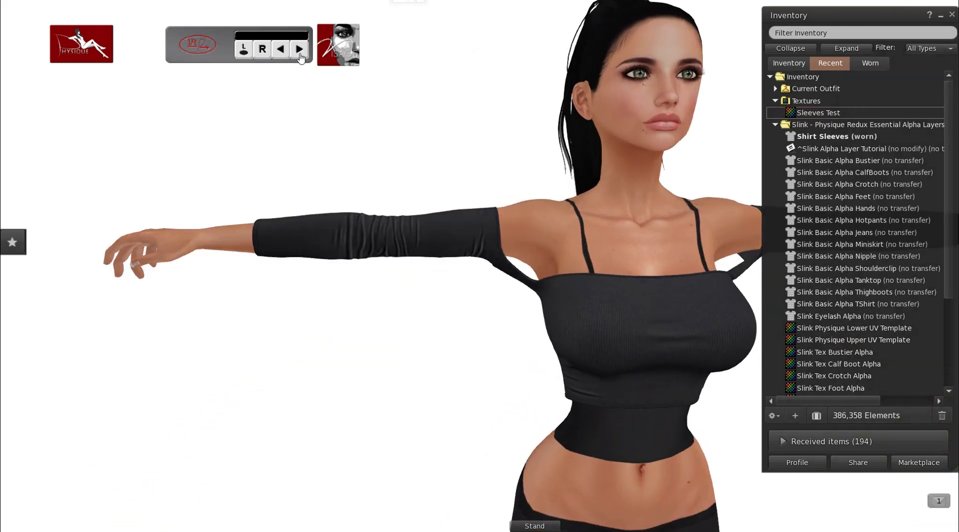